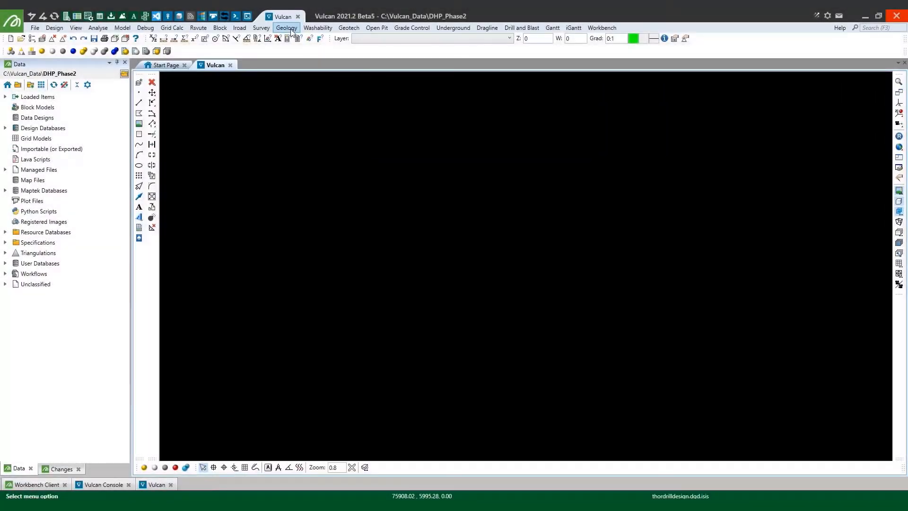
Launch the Deviation Calculation Manager from Geology > Drillhole Planning.
click(286, 27)
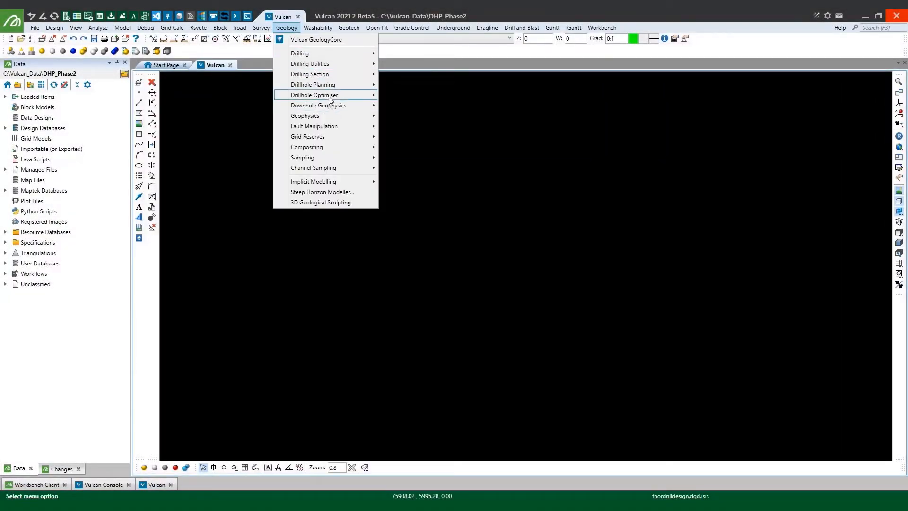
mouse_move(313, 84)
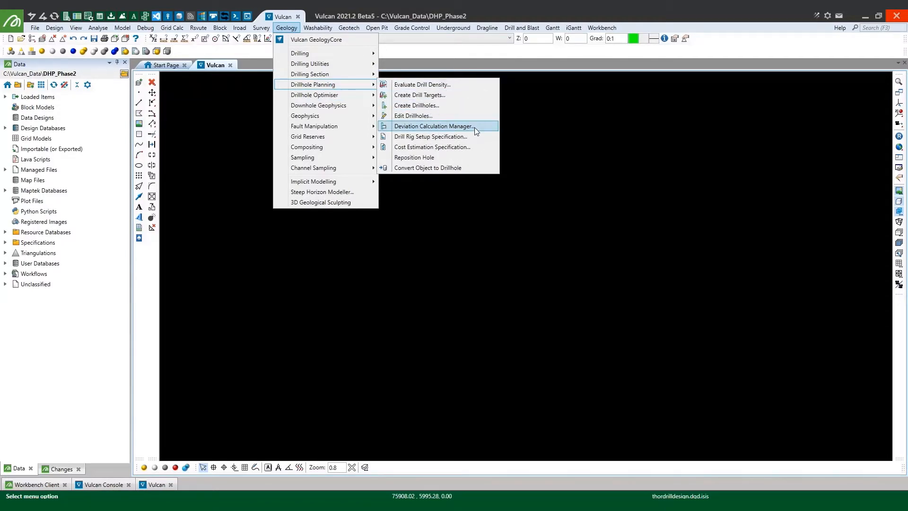
click(432, 126)
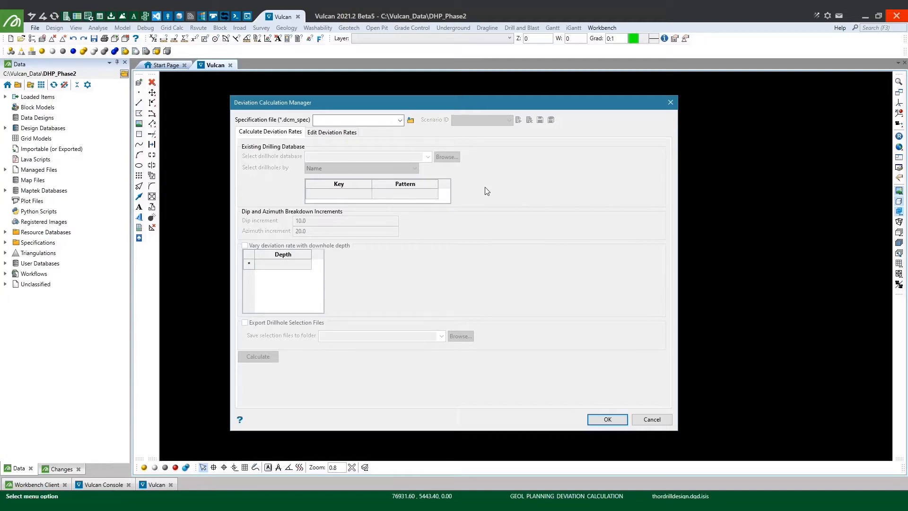
Load demo.dcm_spec, add an 'underground' scenario, and choose historic_drilling.dhd.isis as the drillhole database.
click(355, 120)
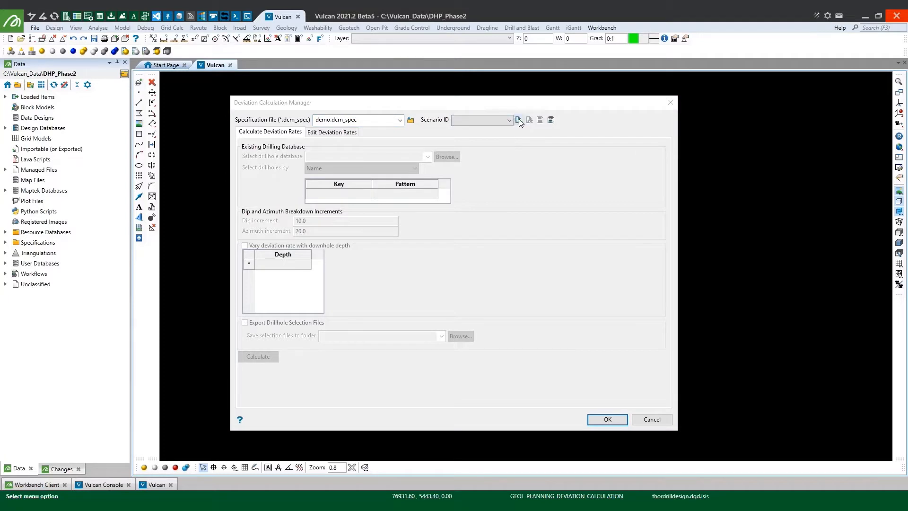
click(518, 120)
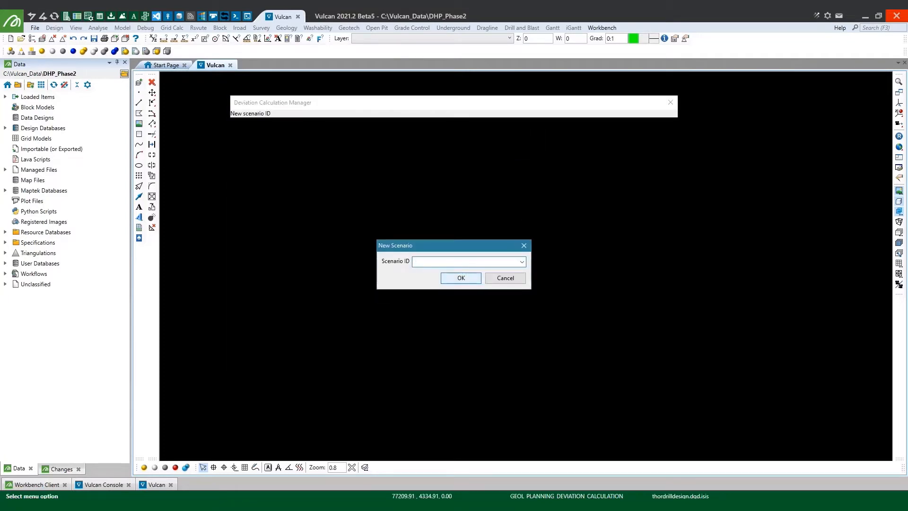
click(461, 278)
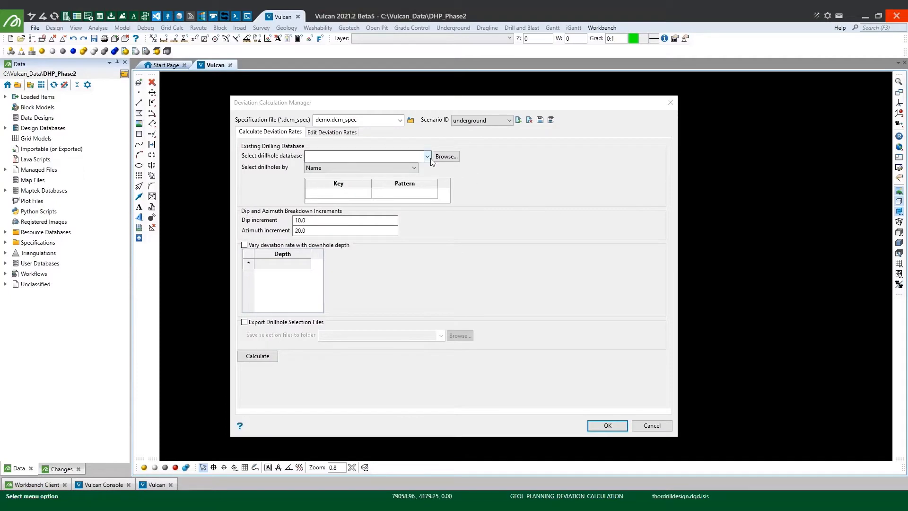
click(427, 156)
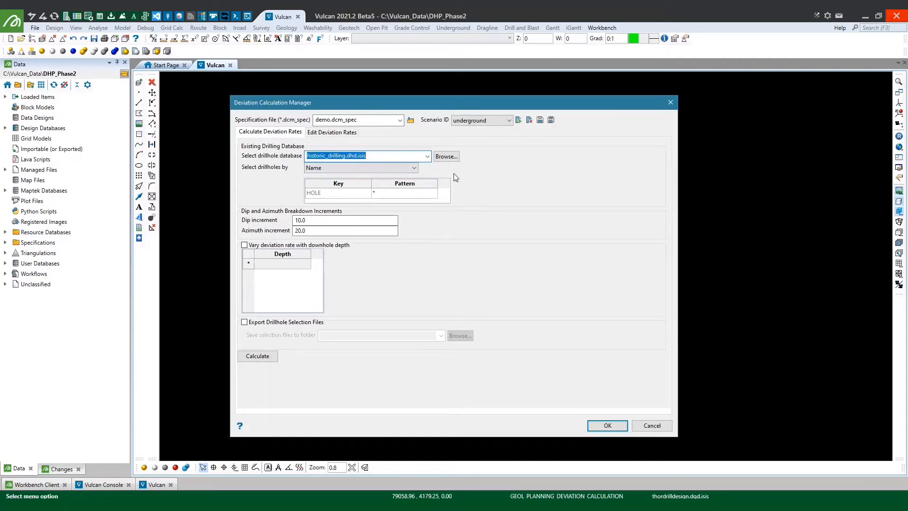
mouse_move(512, 196)
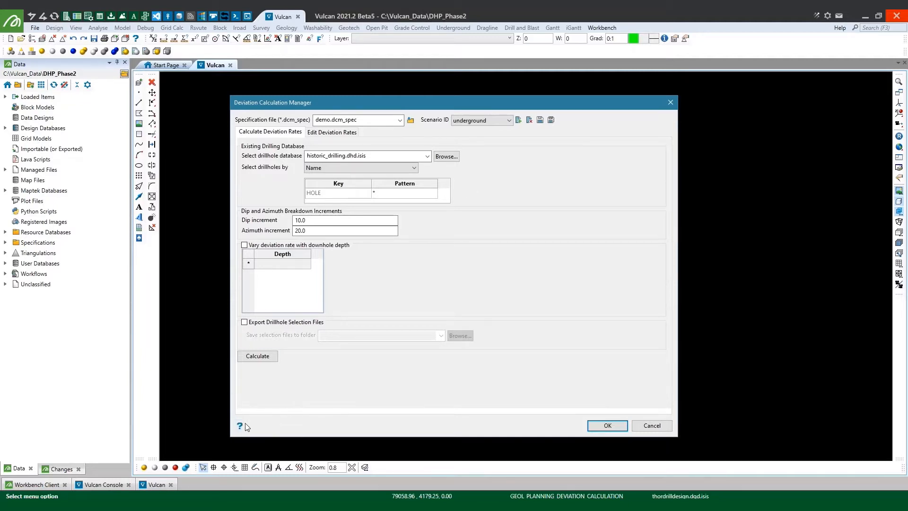
click(239, 425)
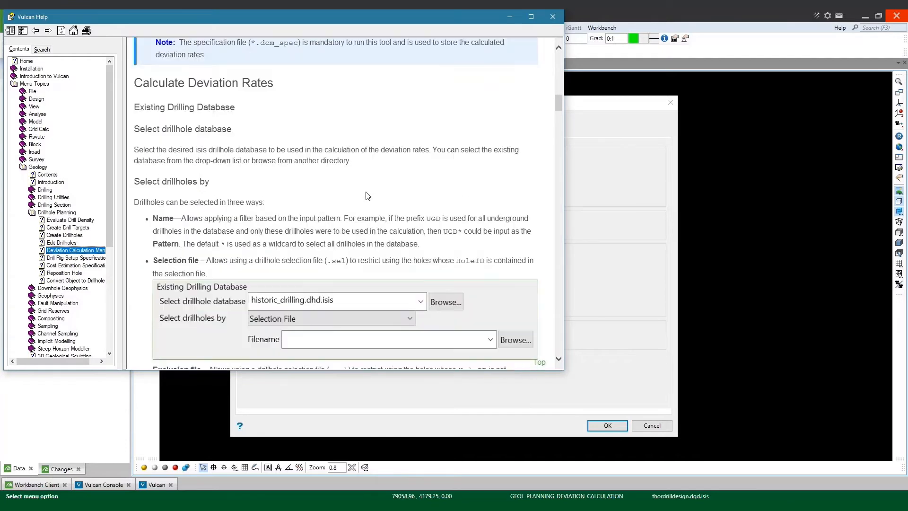
scroll(down, 3)
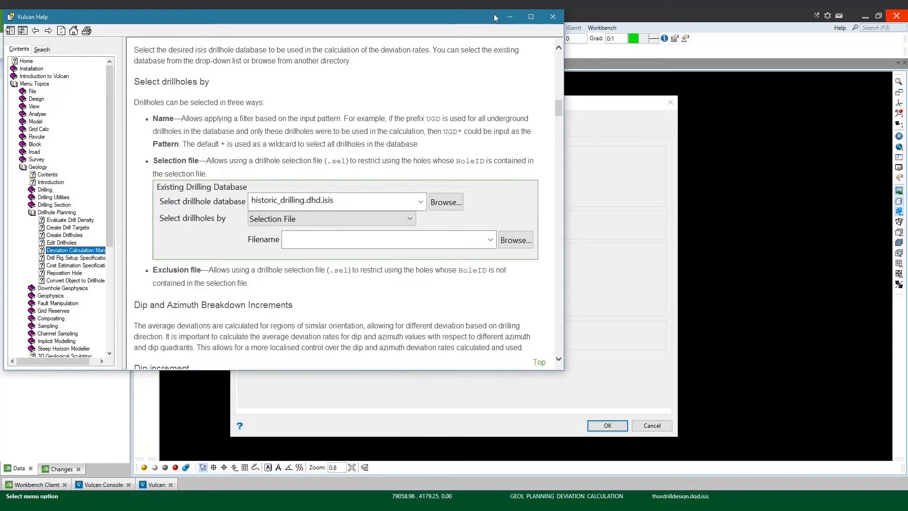
click(551, 16)
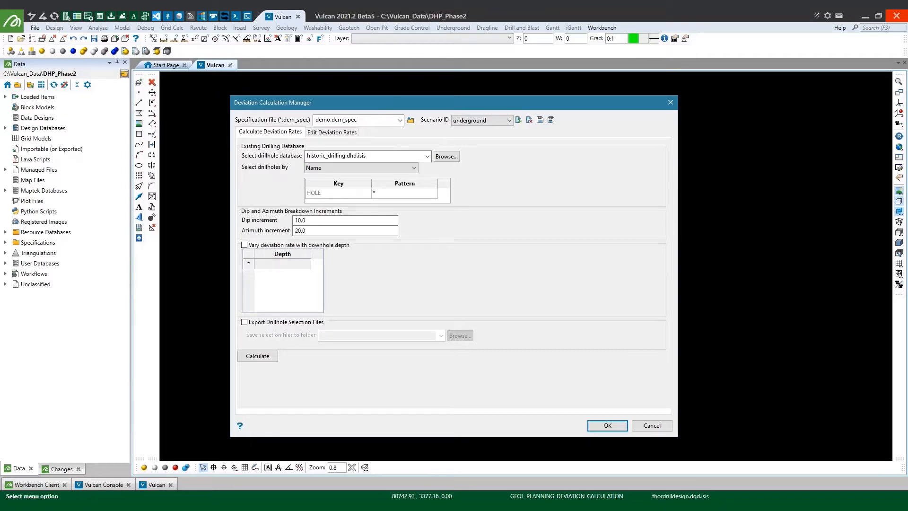
mouse_move(445, 273)
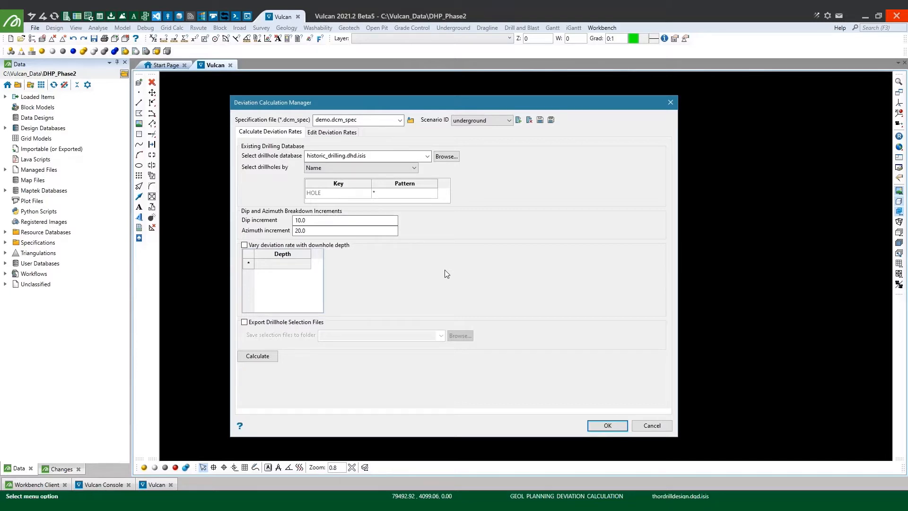
mouse_move(269, 185)
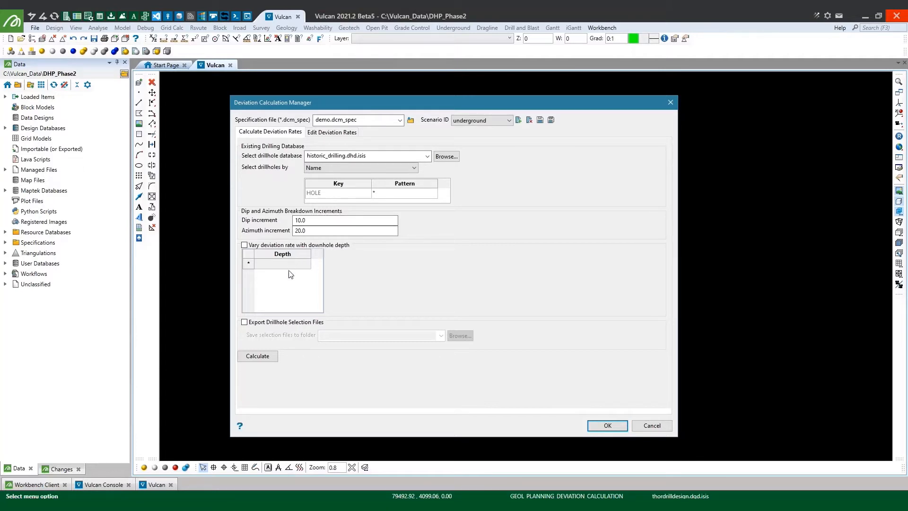
mouse_move(326, 254)
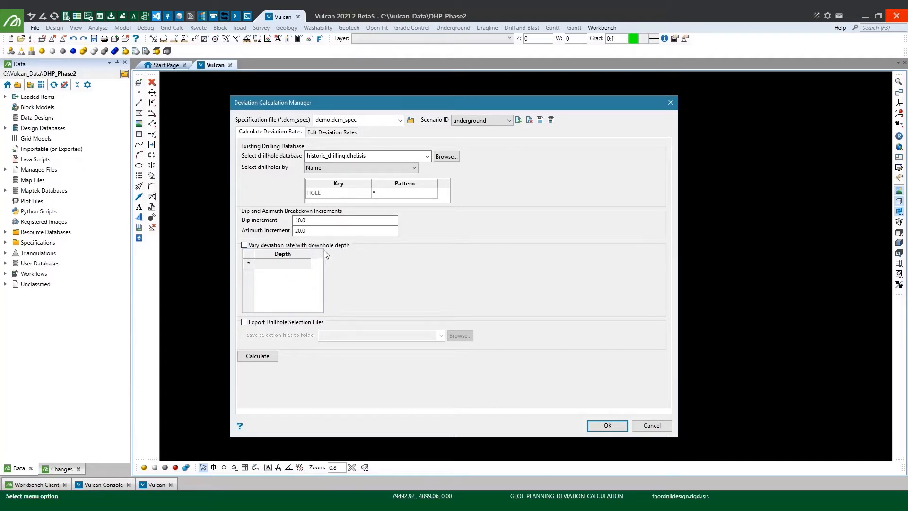
mouse_move(326, 244)
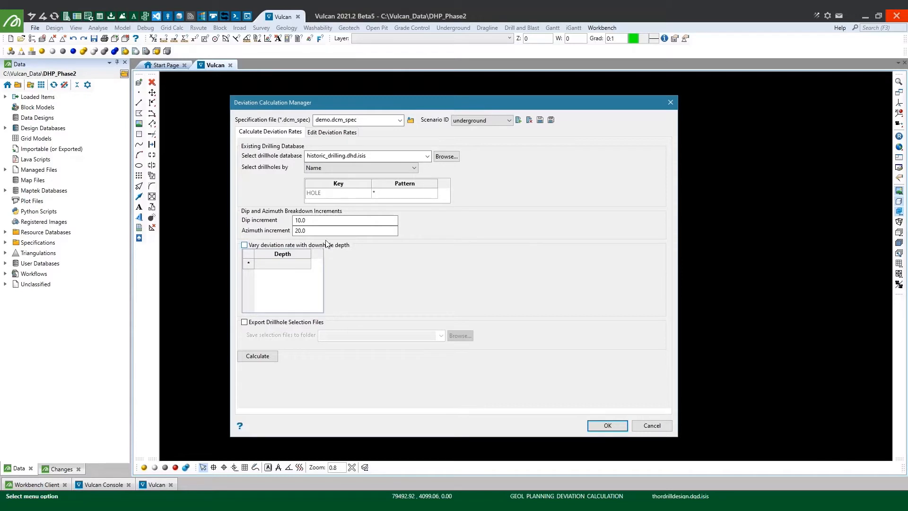
mouse_move(404, 265)
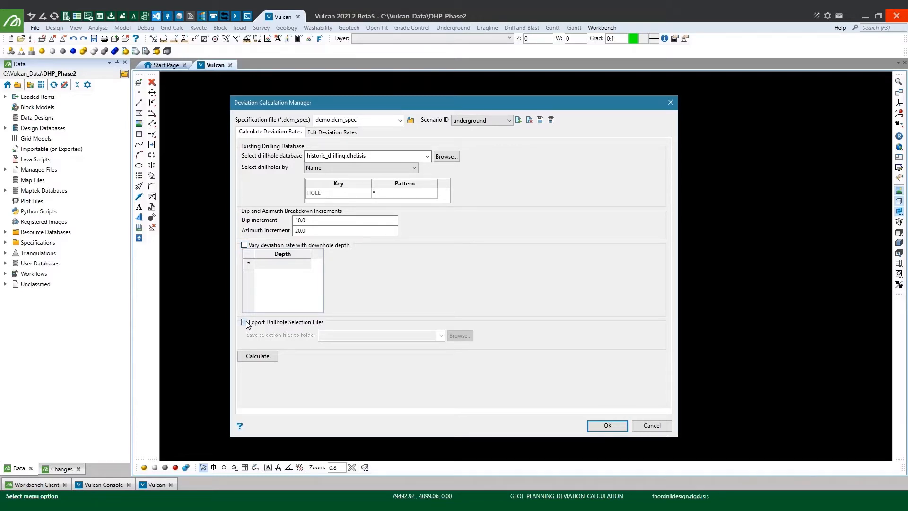
Calculate deviation rates with selection files exported to the Deviation folder, then view the azimuth rates table.
click(244, 321)
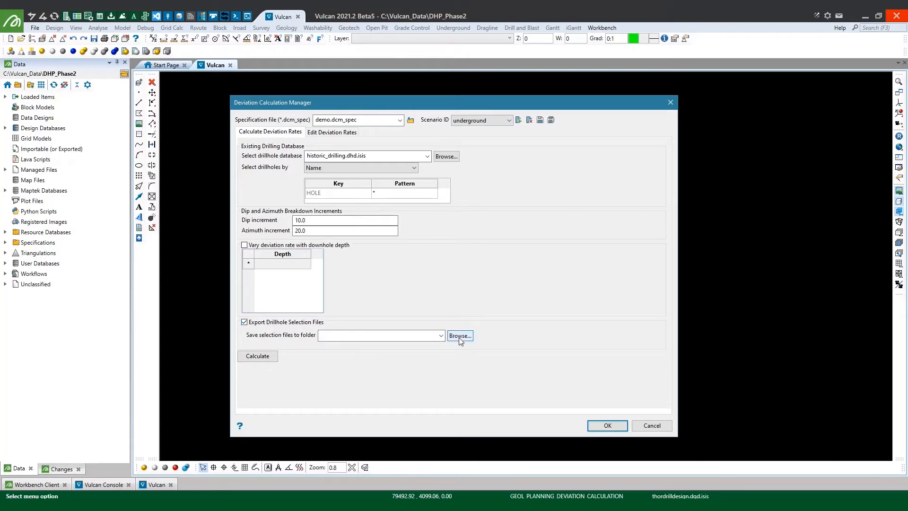
click(459, 336)
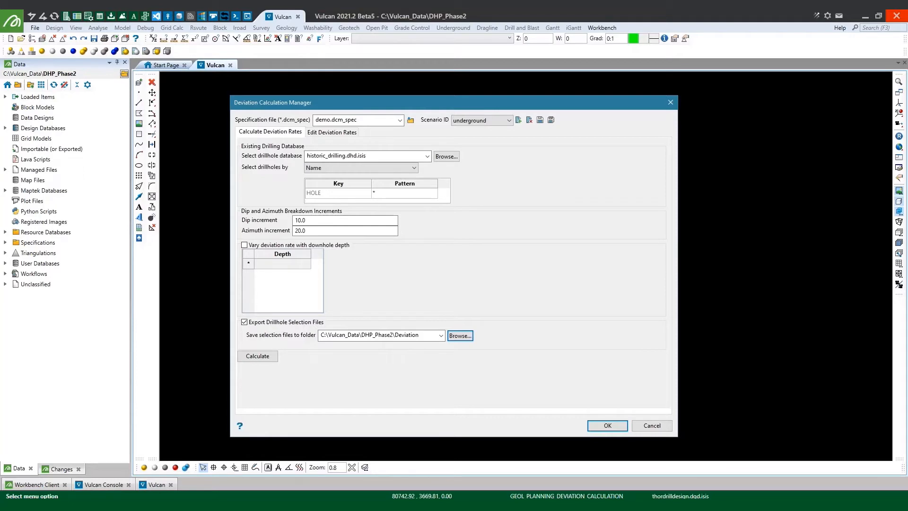
mouse_move(663, 248)
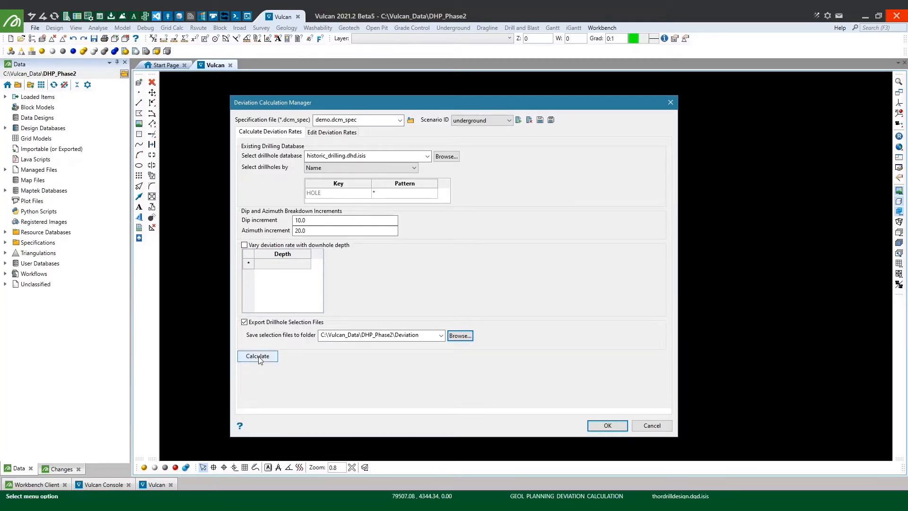
click(257, 355)
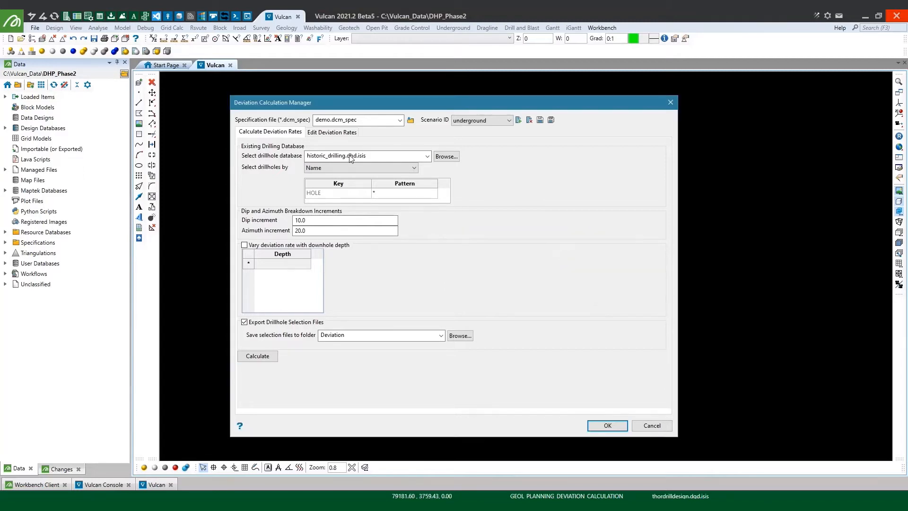
click(332, 132)
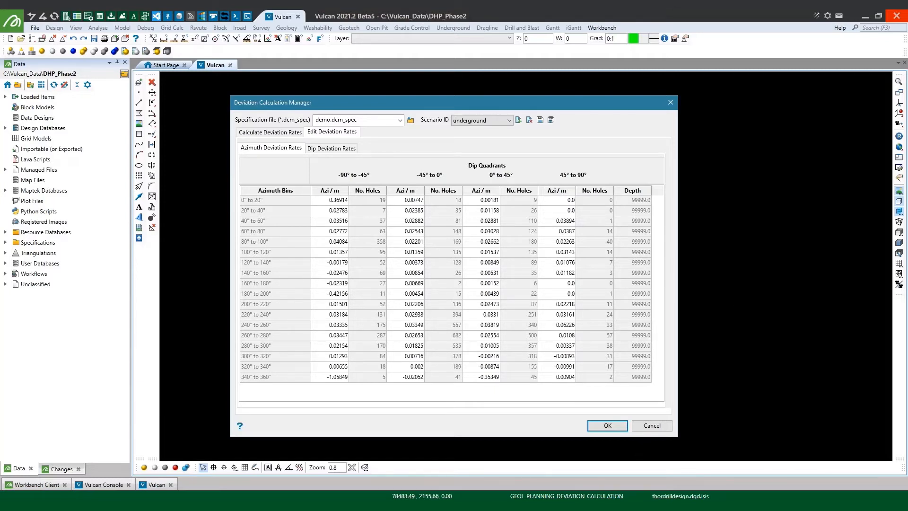
click(239, 426)
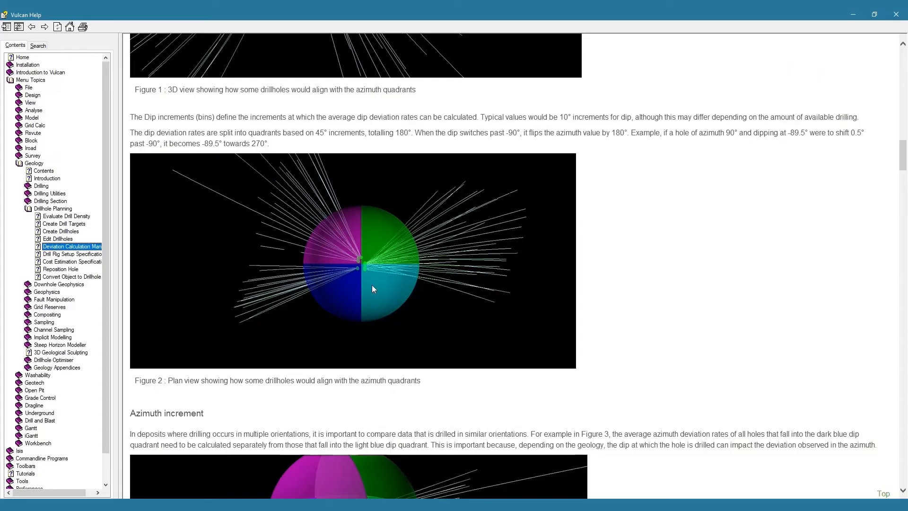
mouse_move(652, 266)
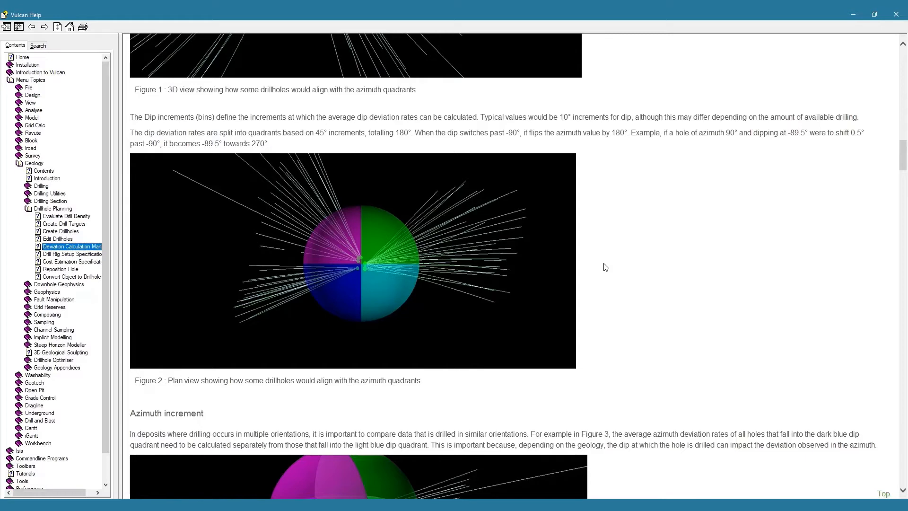
mouse_move(346, 270)
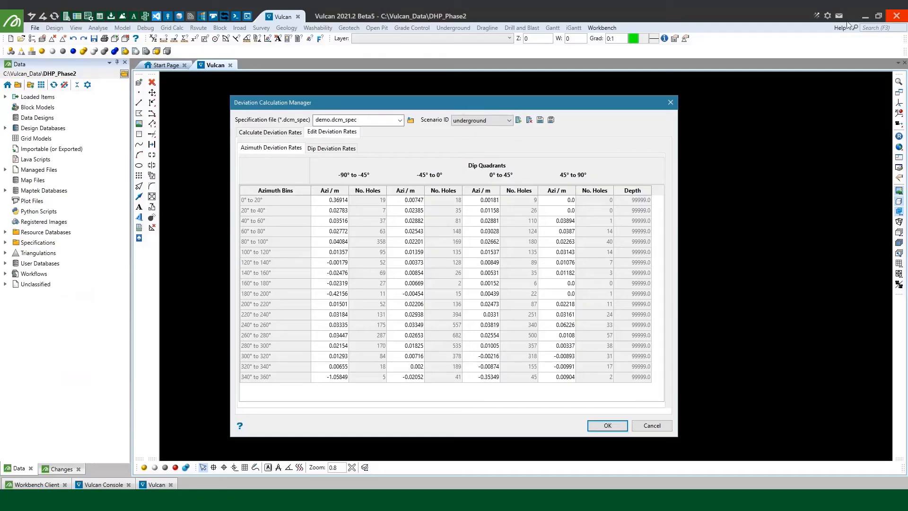
mouse_move(572, 238)
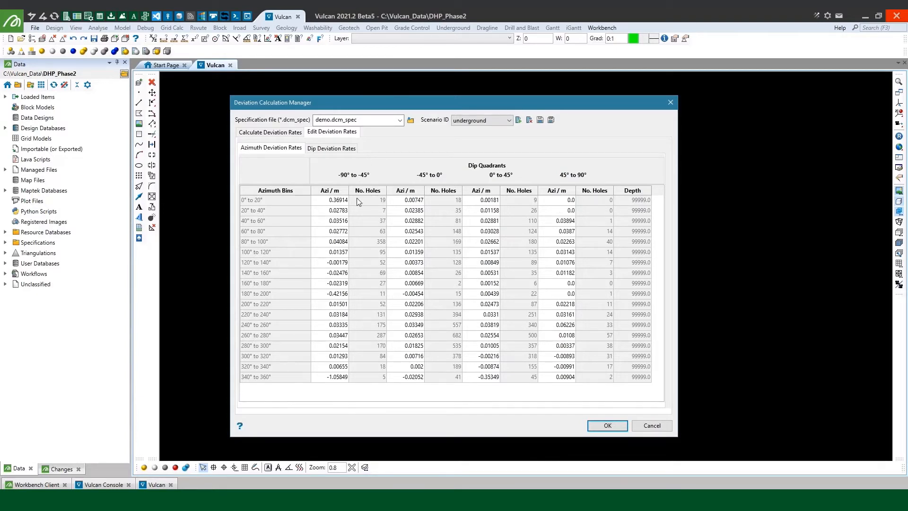
mouse_move(373, 230)
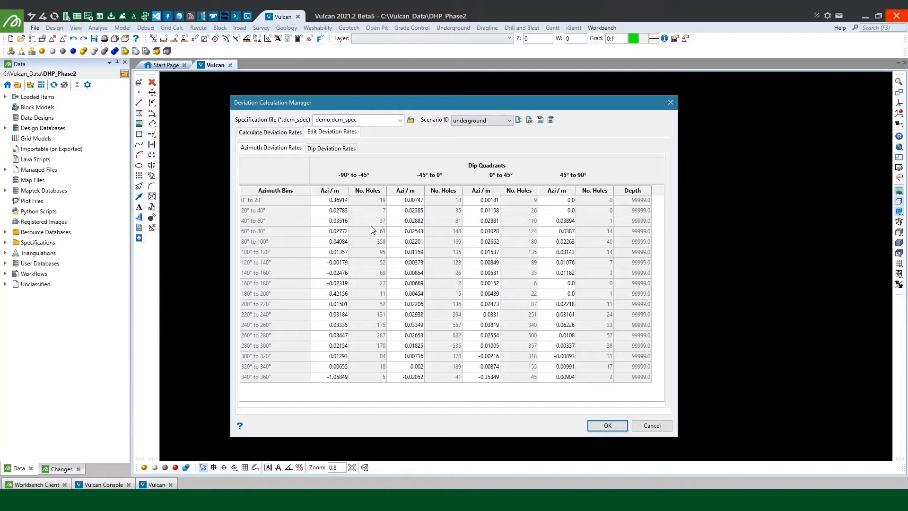
mouse_move(256, 280)
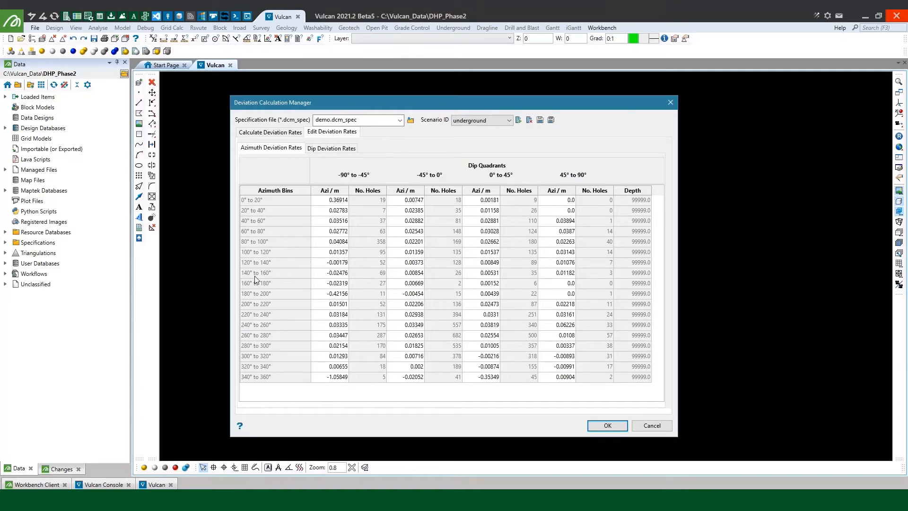
Begin editing the -0.42156 Azi/m cell for the 180°–200° bin under -90° to -45° dip.
click(329, 293)
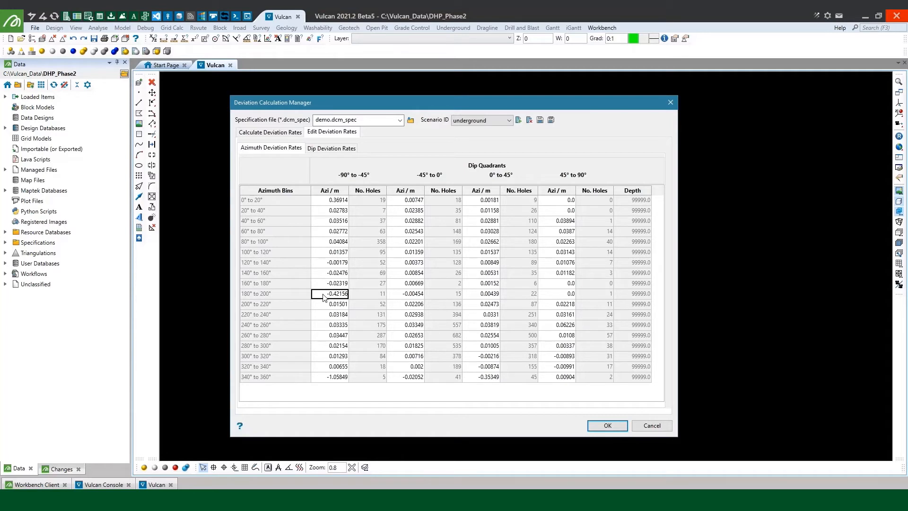
mouse_move(333, 300)
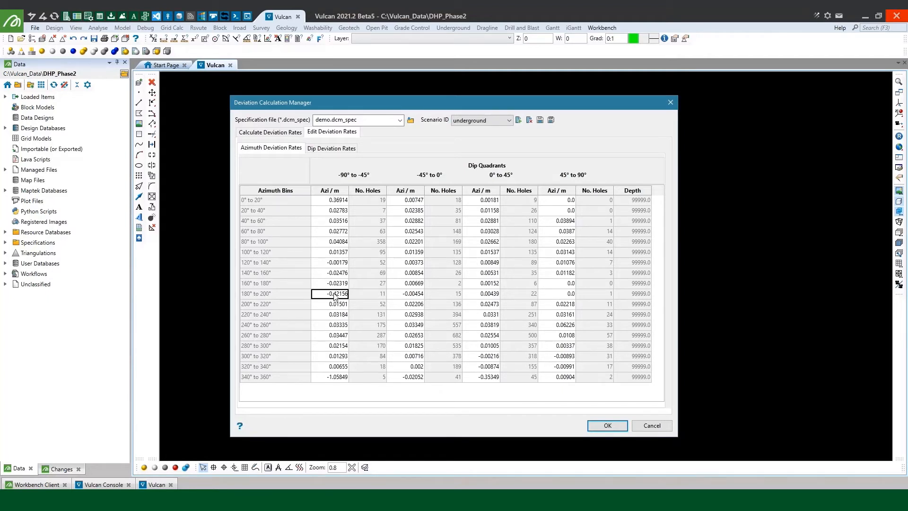
mouse_move(328, 301)
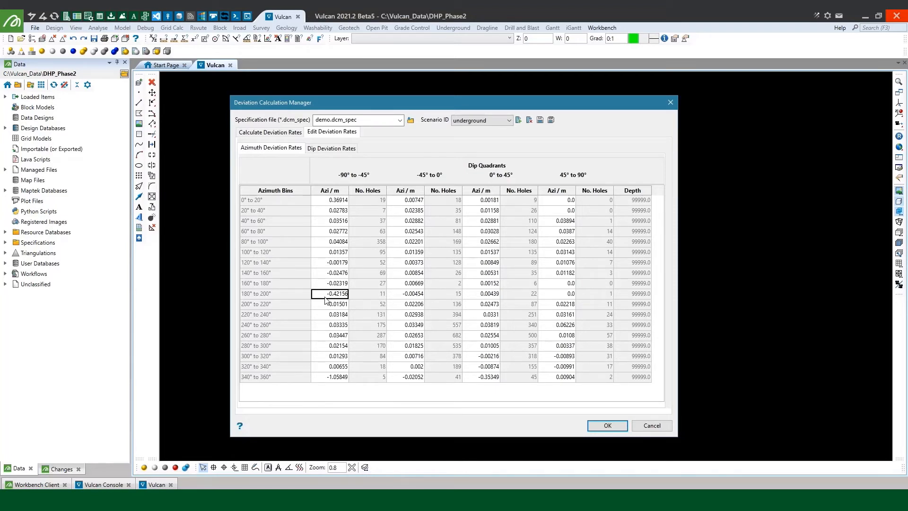
Set the 180°–200° azimuth rate to -0.01, commit it, and close the manager with OK.
text(-0.0)
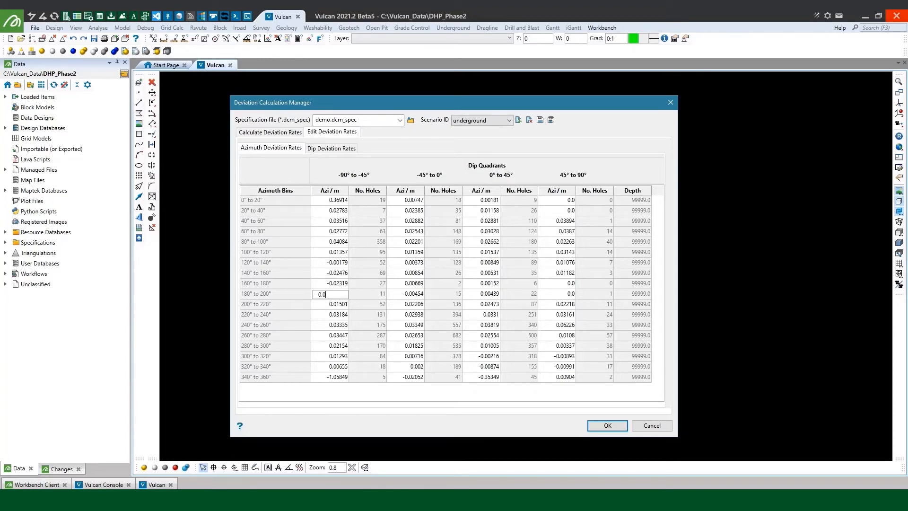
click(329, 304)
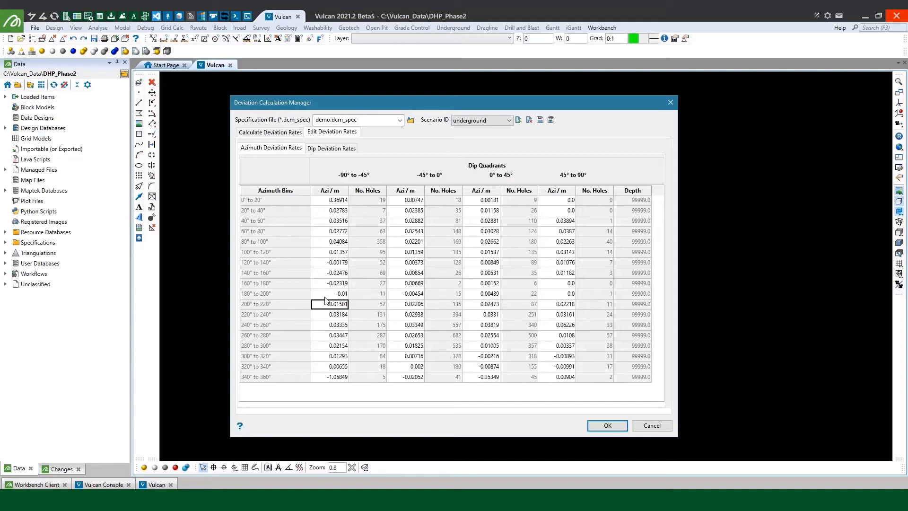
mouse_move(447, 367)
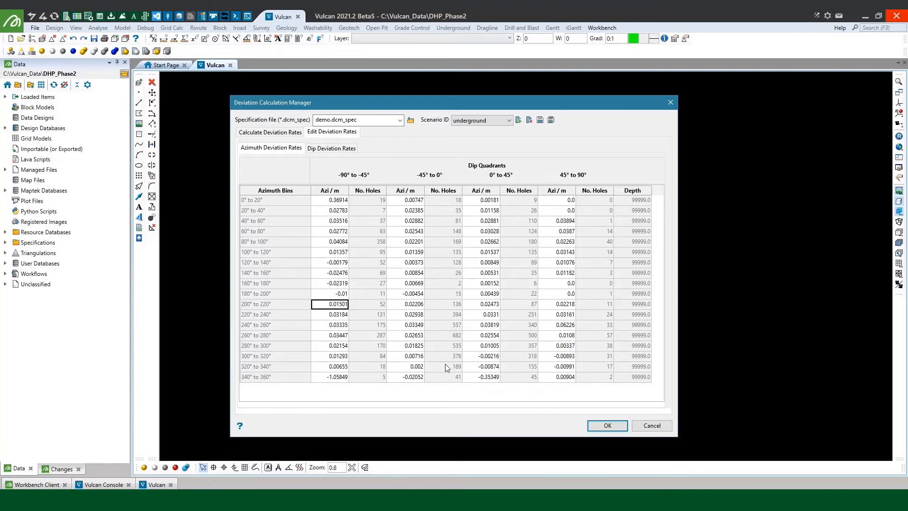
click(329, 376)
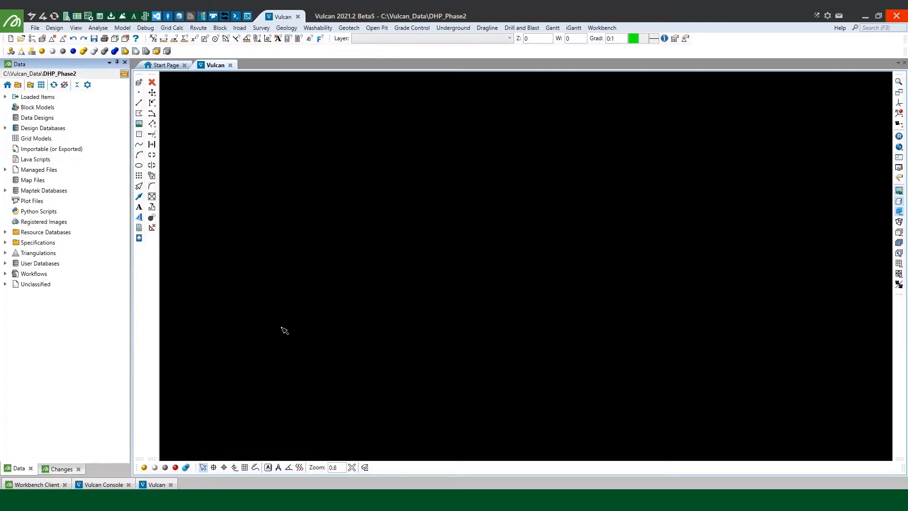
mouse_move(387, 219)
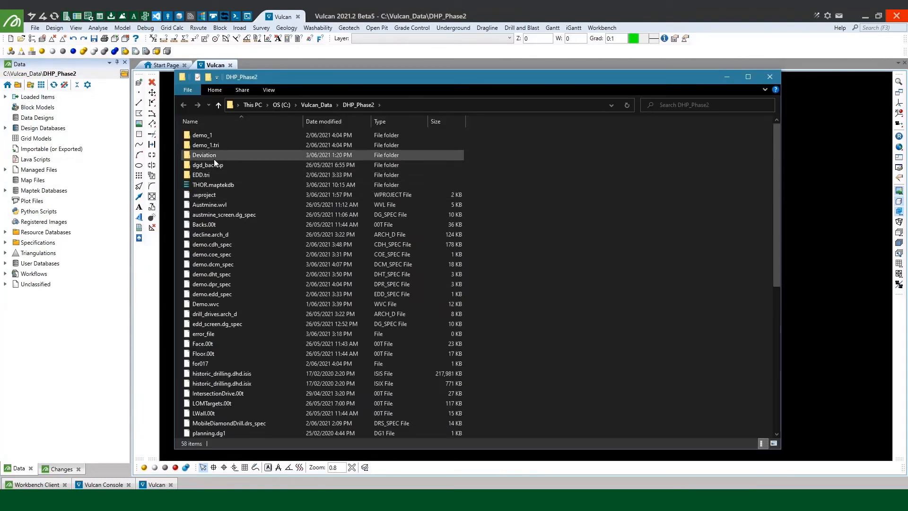
double_click(204, 154)
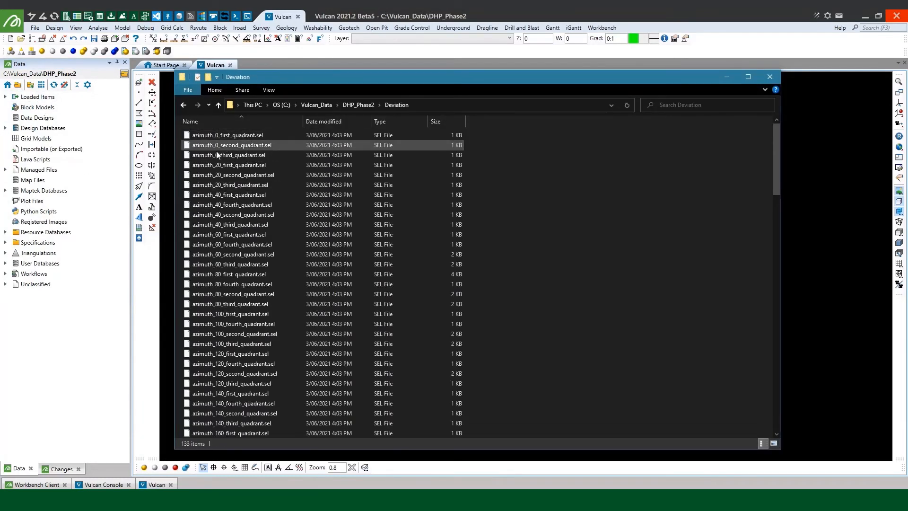
click(234, 215)
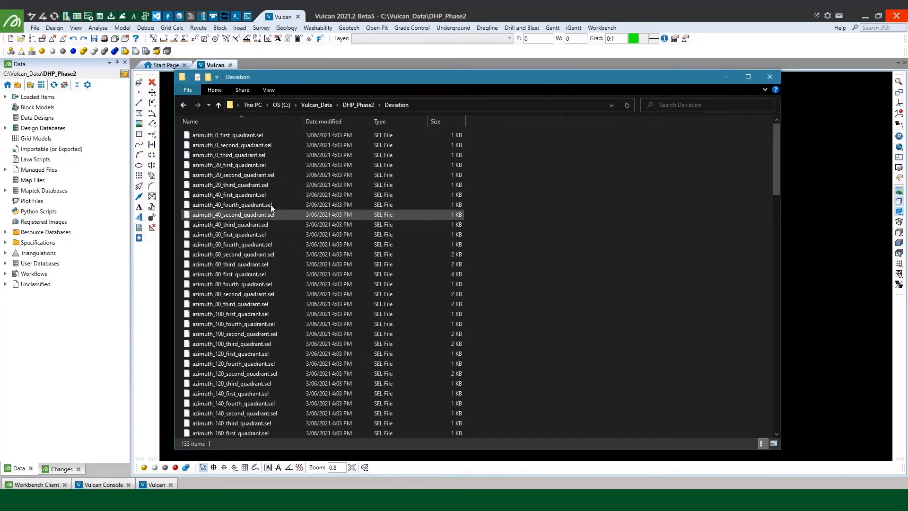
scroll(down, 3)
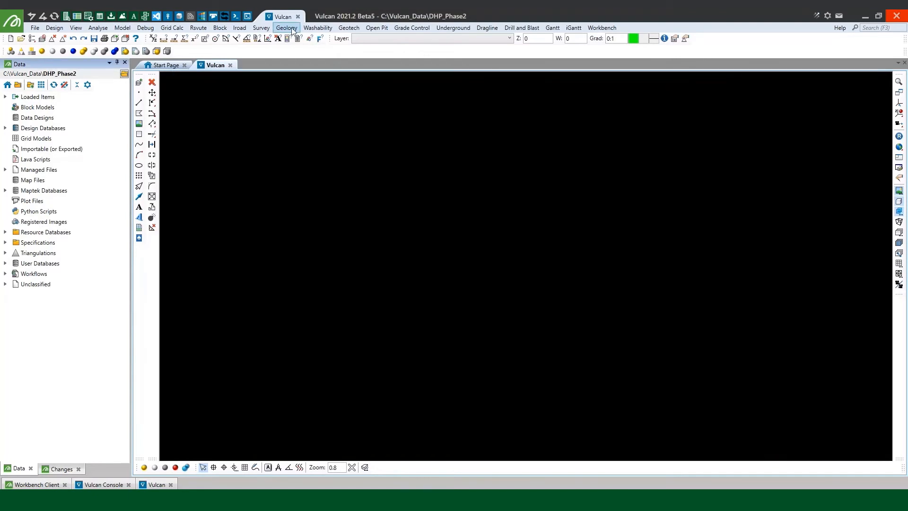
Load drillholes from azimuth_60_first_quadrant.sel into the view, then begin removing them via the Geology menu.
click(286, 27)
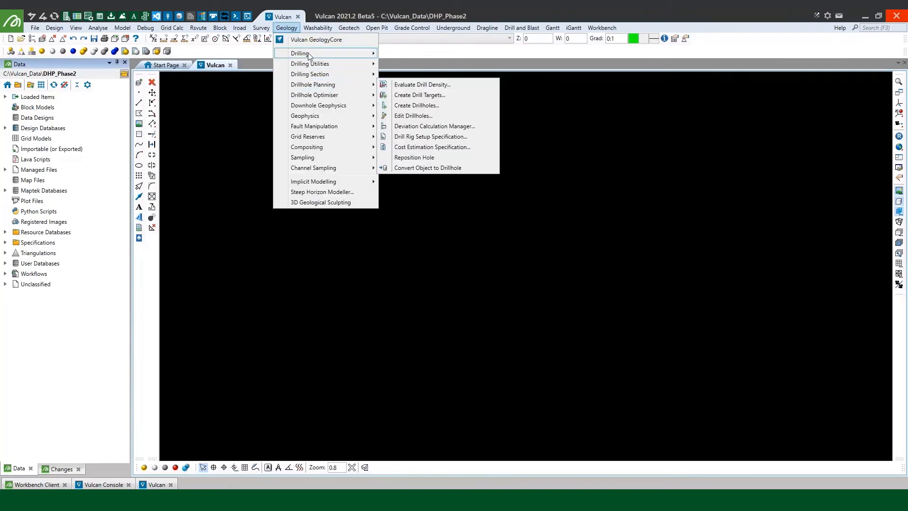
click(414, 116)
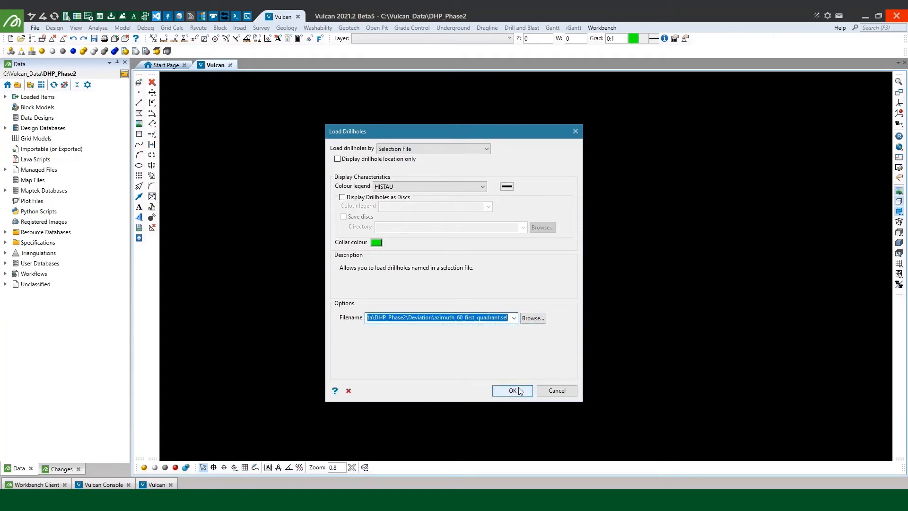
click(512, 390)
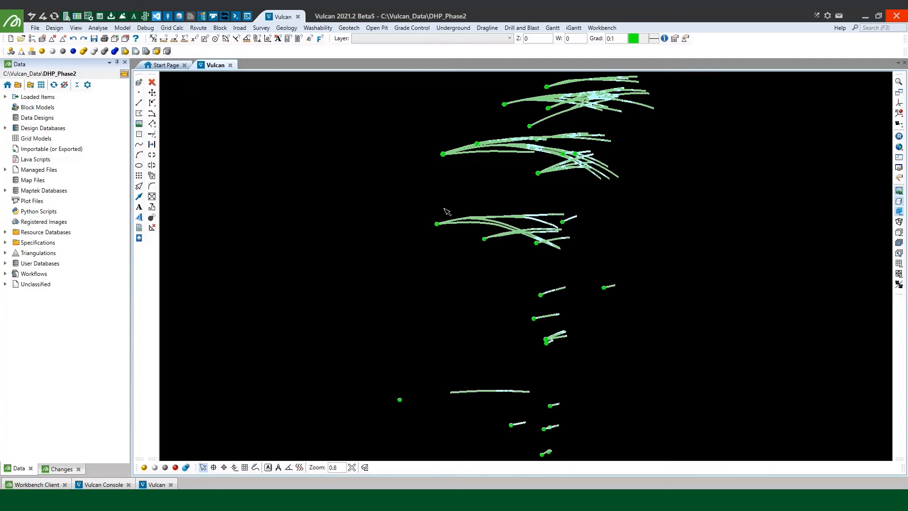
mouse_move(473, 264)
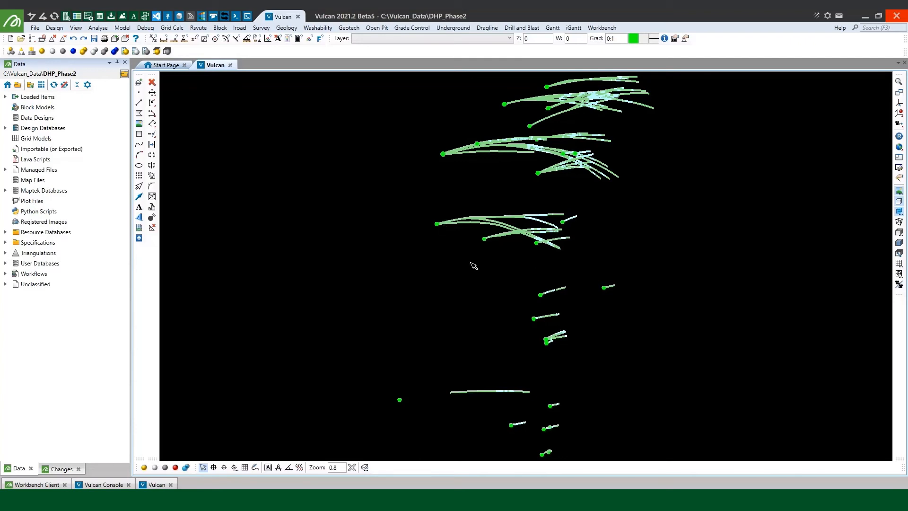
mouse_move(457, 172)
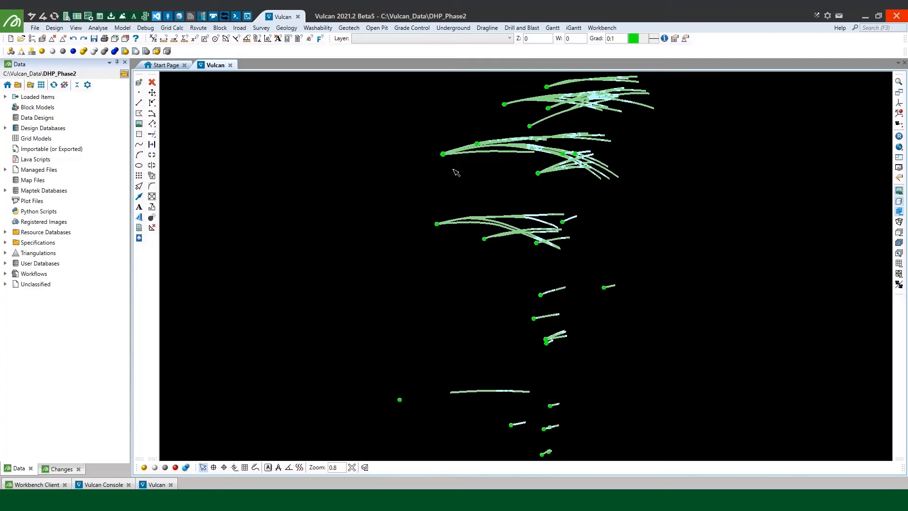
mouse_move(243, 63)
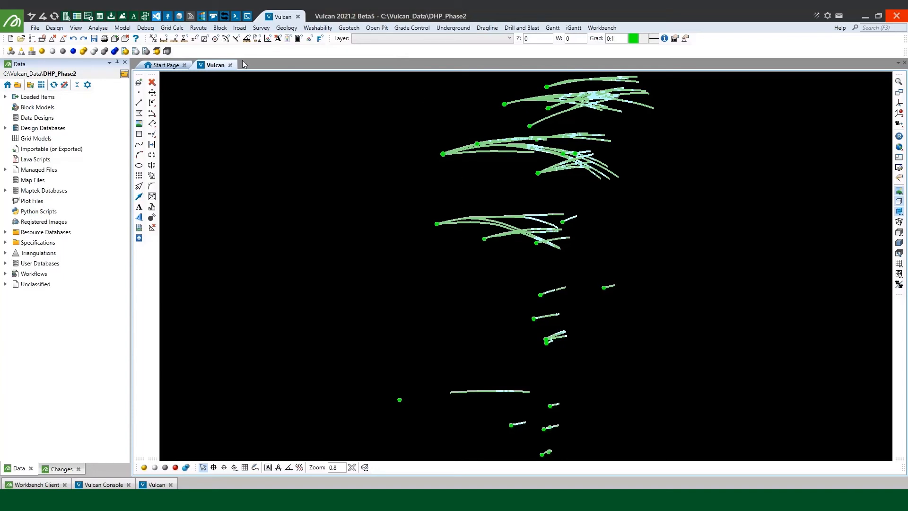
click(286, 28)
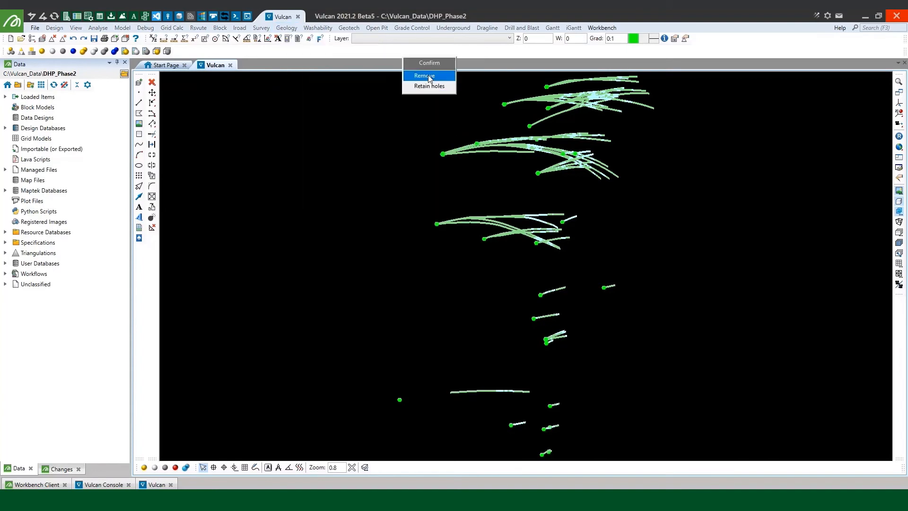
Remove the displayed drillholes and reopen the Deviation Calculation Manager with demo.dcm_spec loaded.
click(424, 75)
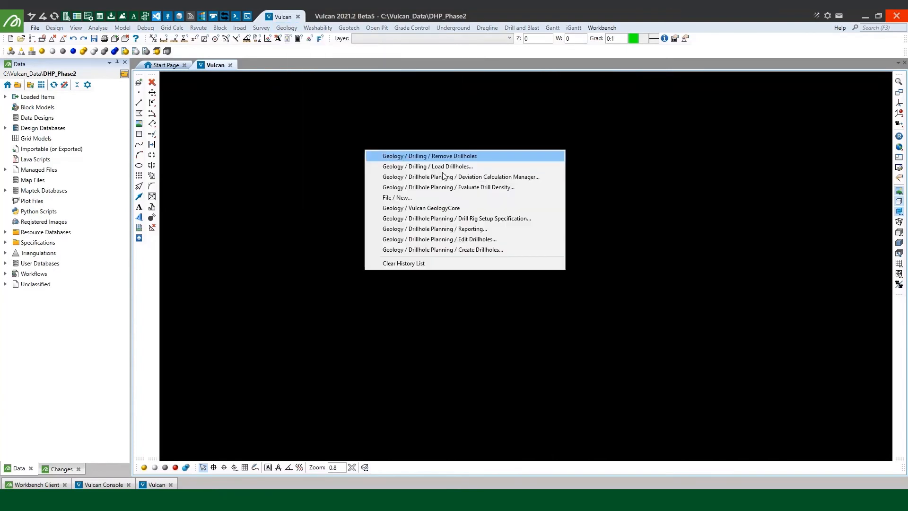
click(461, 177)
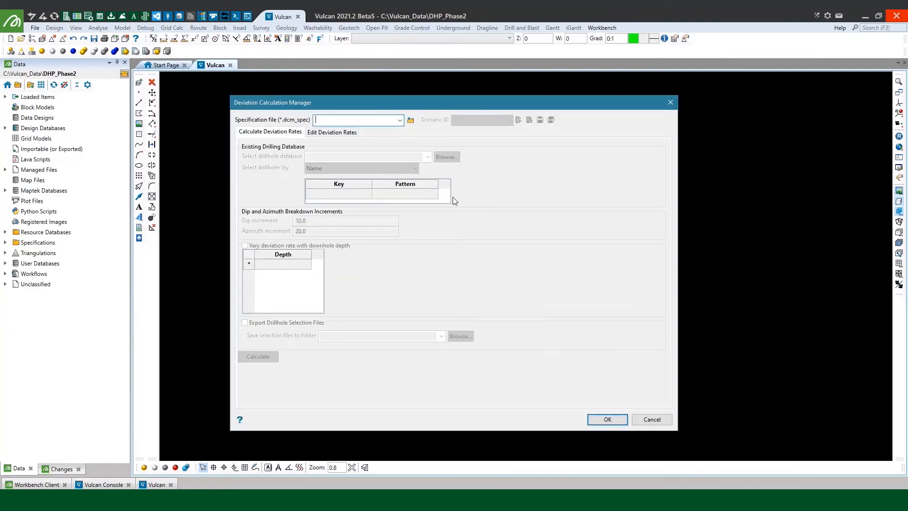
click(399, 120)
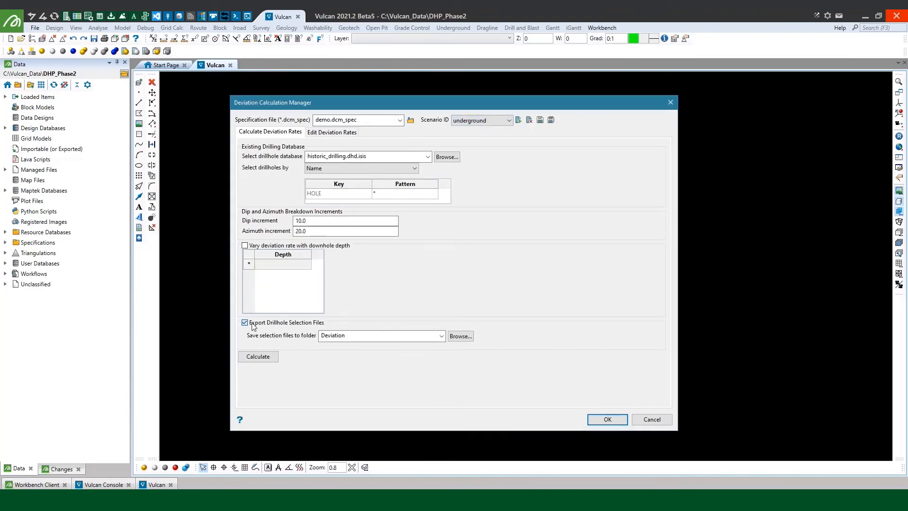
Disable selection-file export, enable depth-varying deviation rates, and enter depths 100 and 200.
click(244, 323)
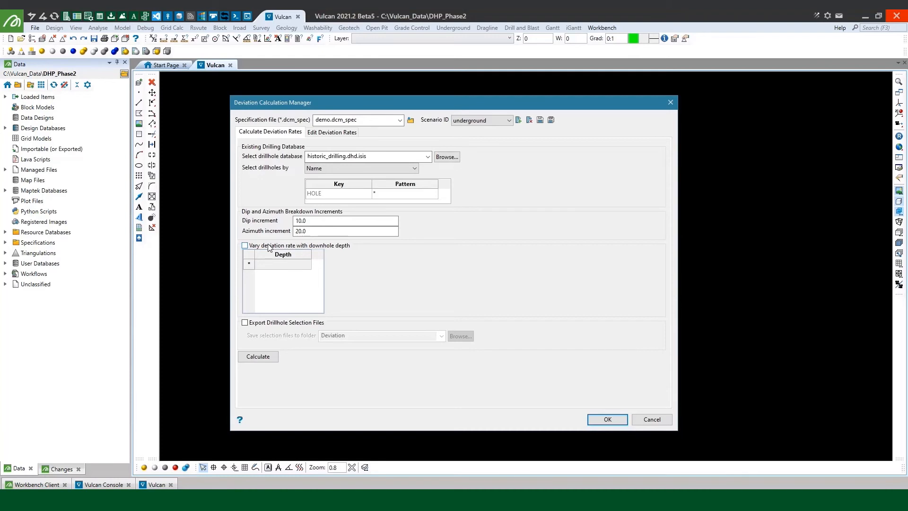
click(244, 245)
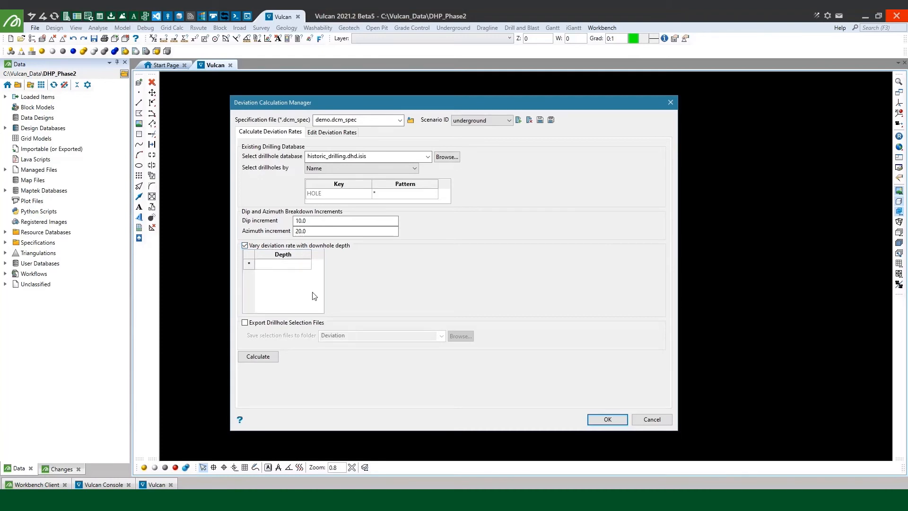
mouse_move(328, 290)
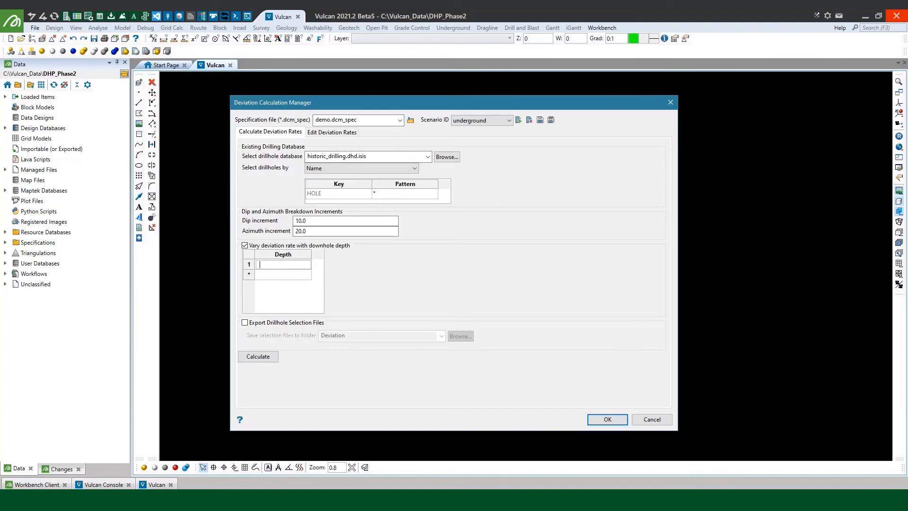
text(200.0)
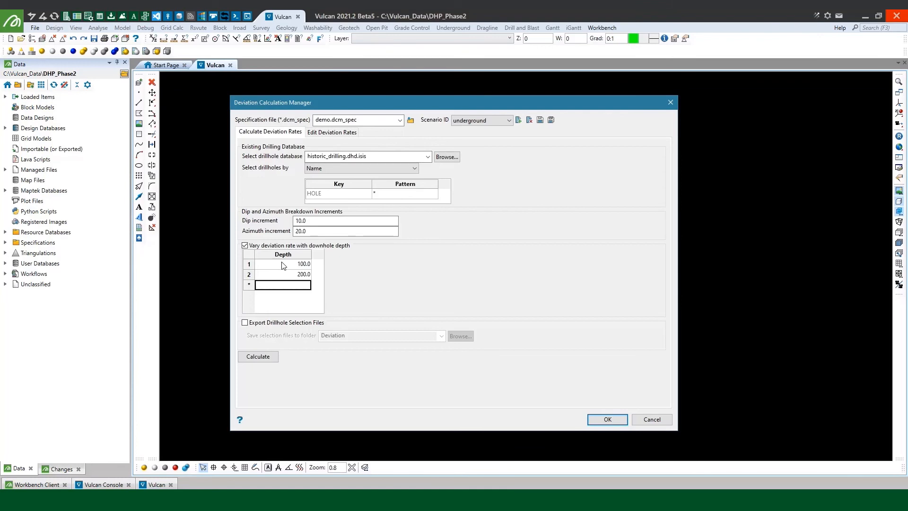
Recalculate deviation rates and review the azimuth table with rows per 100, 200 and 99999 depth bands.
click(257, 357)
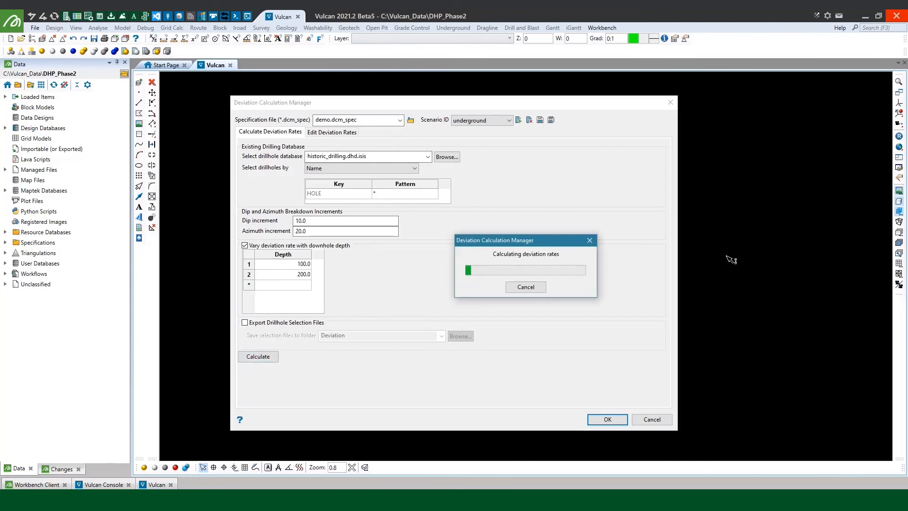
click(257, 356)
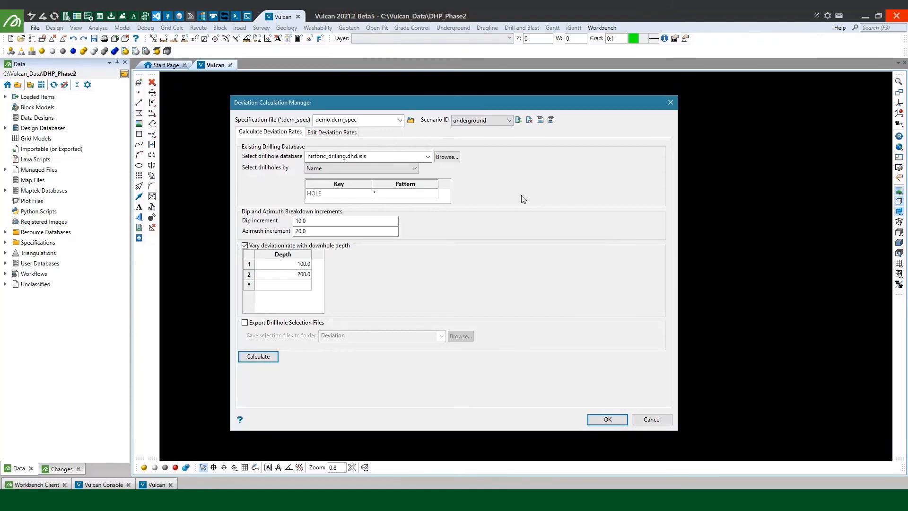
click(332, 131)
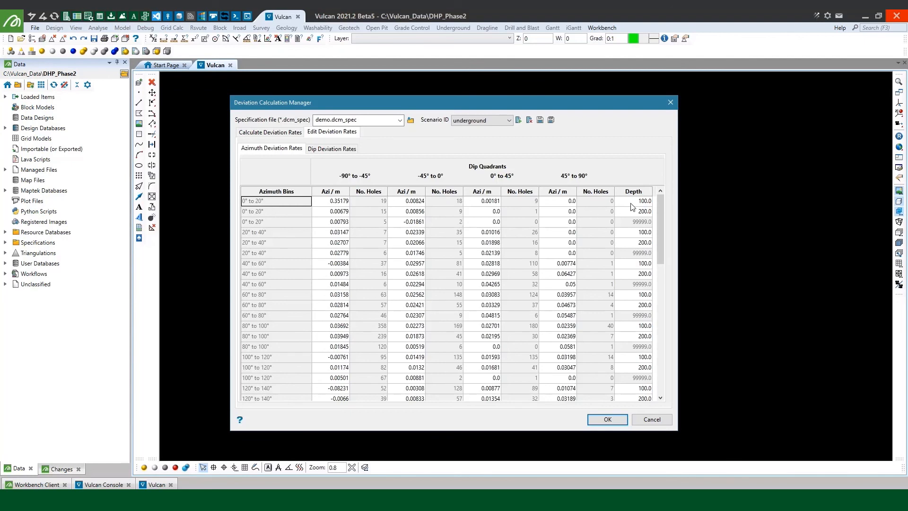
mouse_move(630, 215)
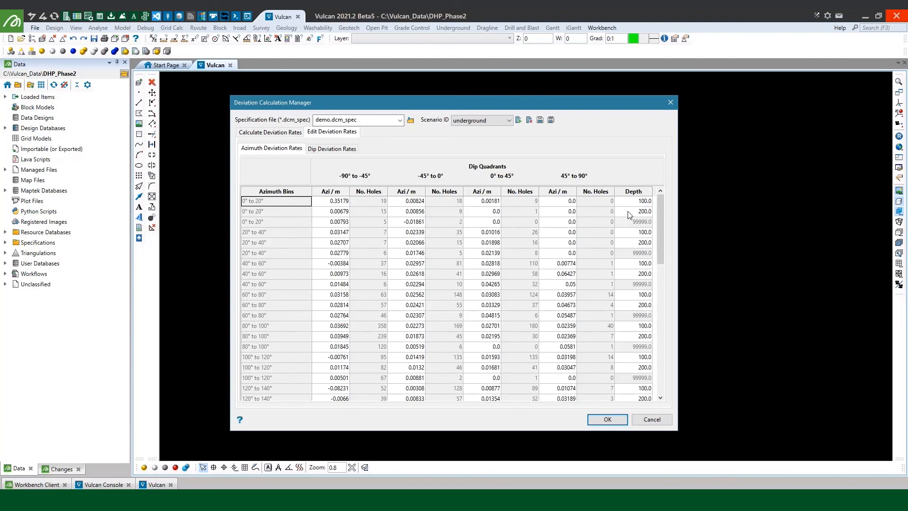
mouse_move(622, 226)
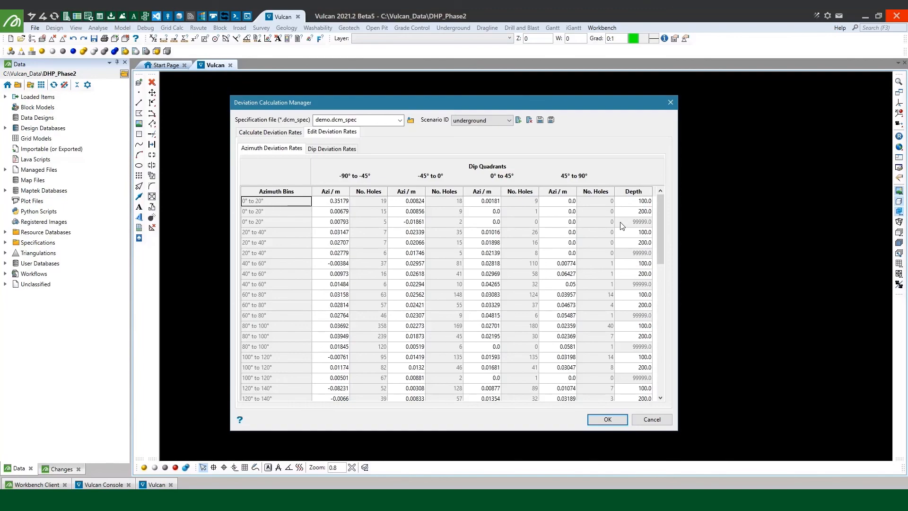